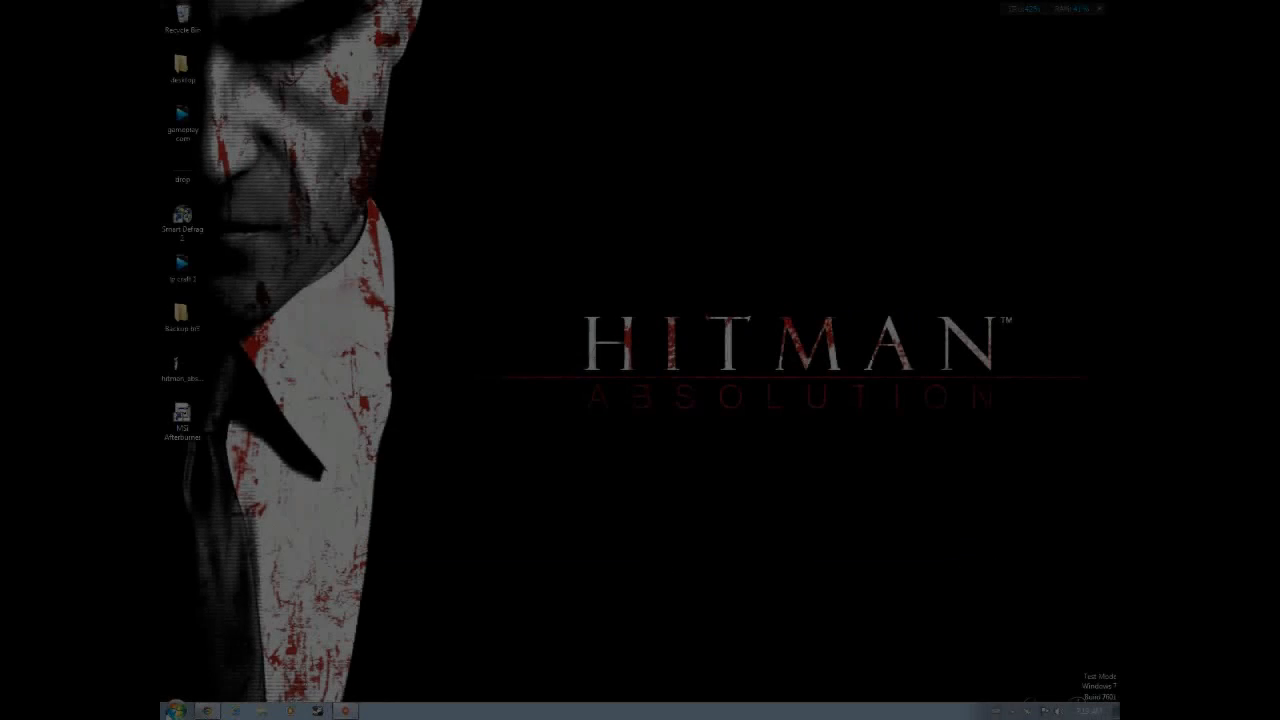
Launch Google Chrome from the Start menu search for 'googl' and maximize it.
type("google")
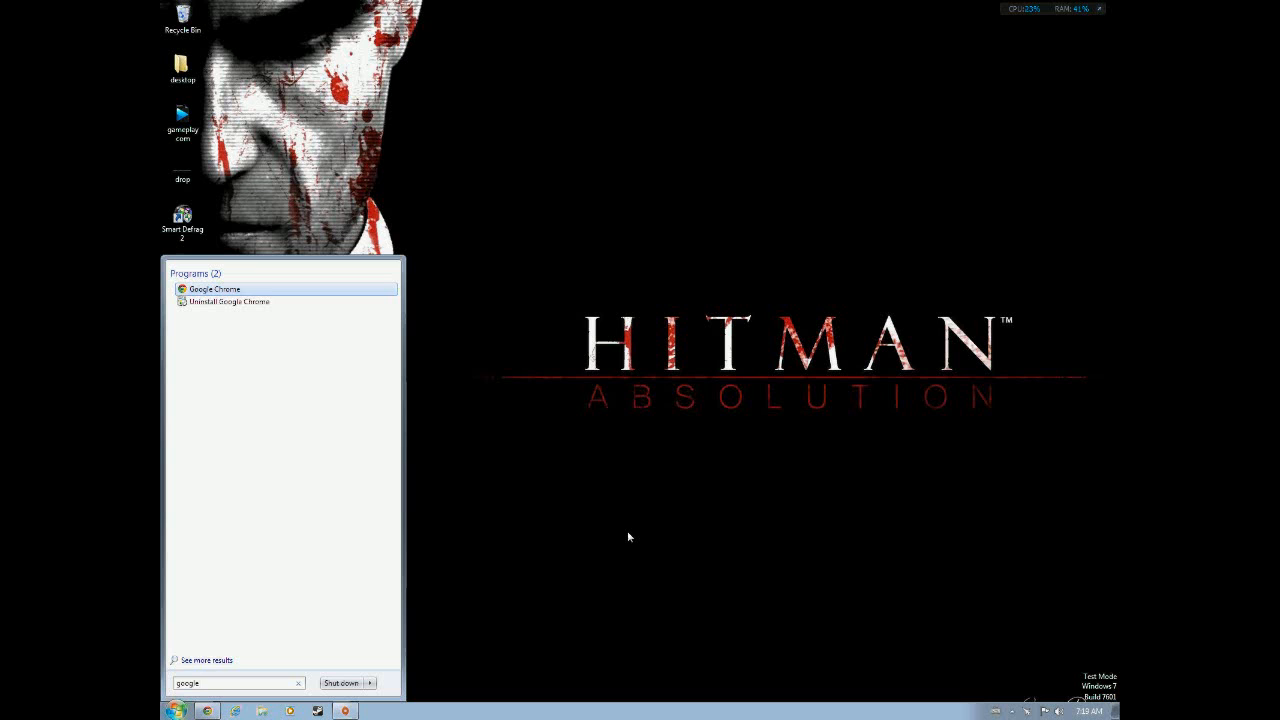
left_click(214, 288)
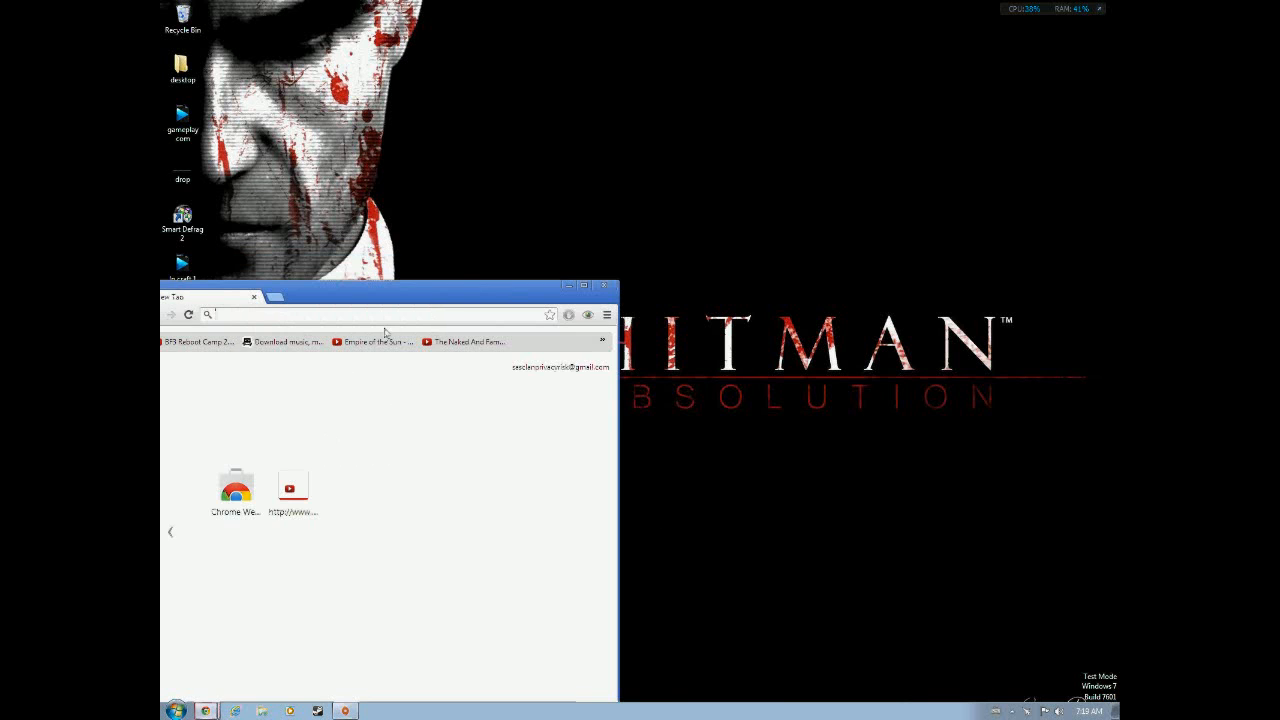
left_click(588, 284)
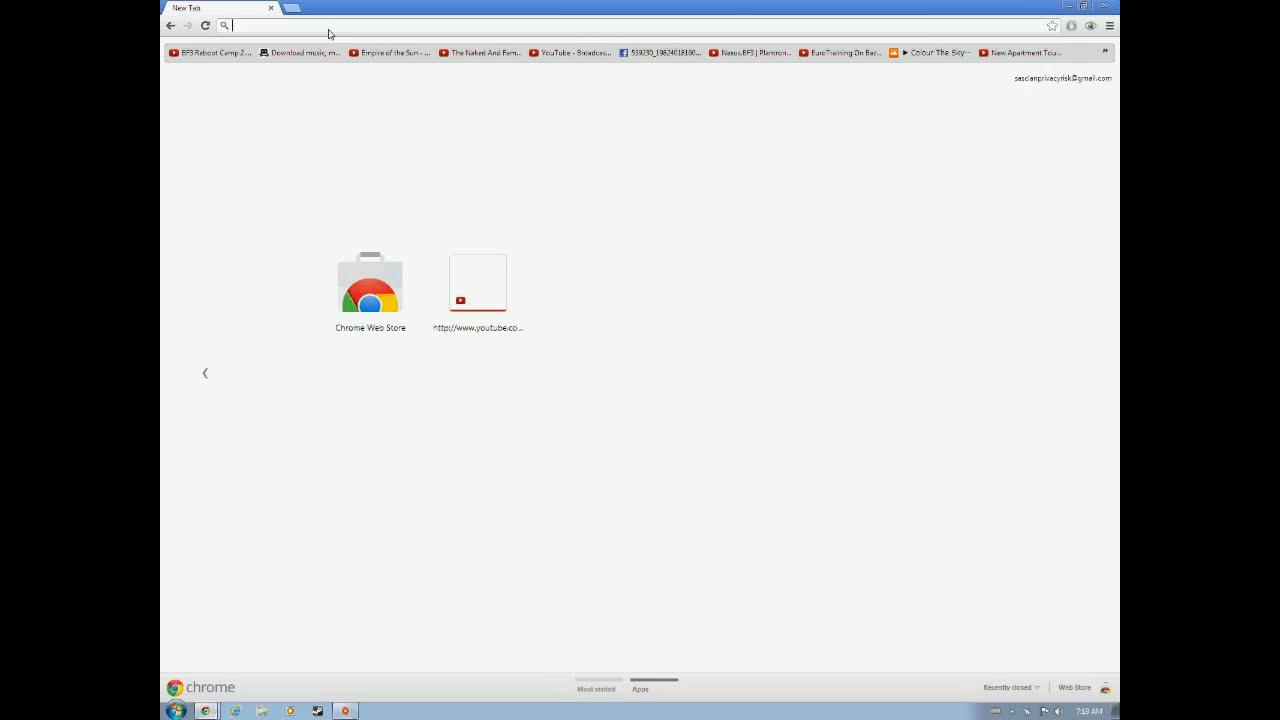
Search 'MarkC' and land on the Windows Mouse Things post about the acceleration fix.
type("MarkC")
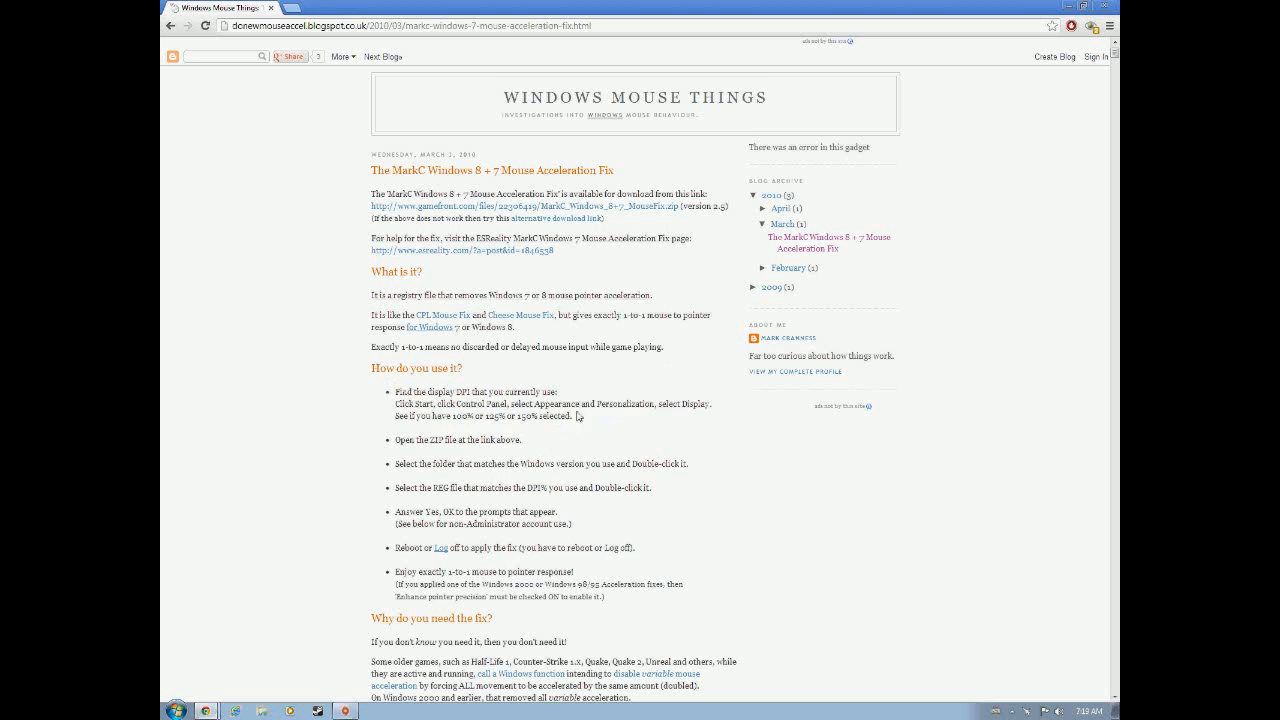
mouse_move(276, 462)
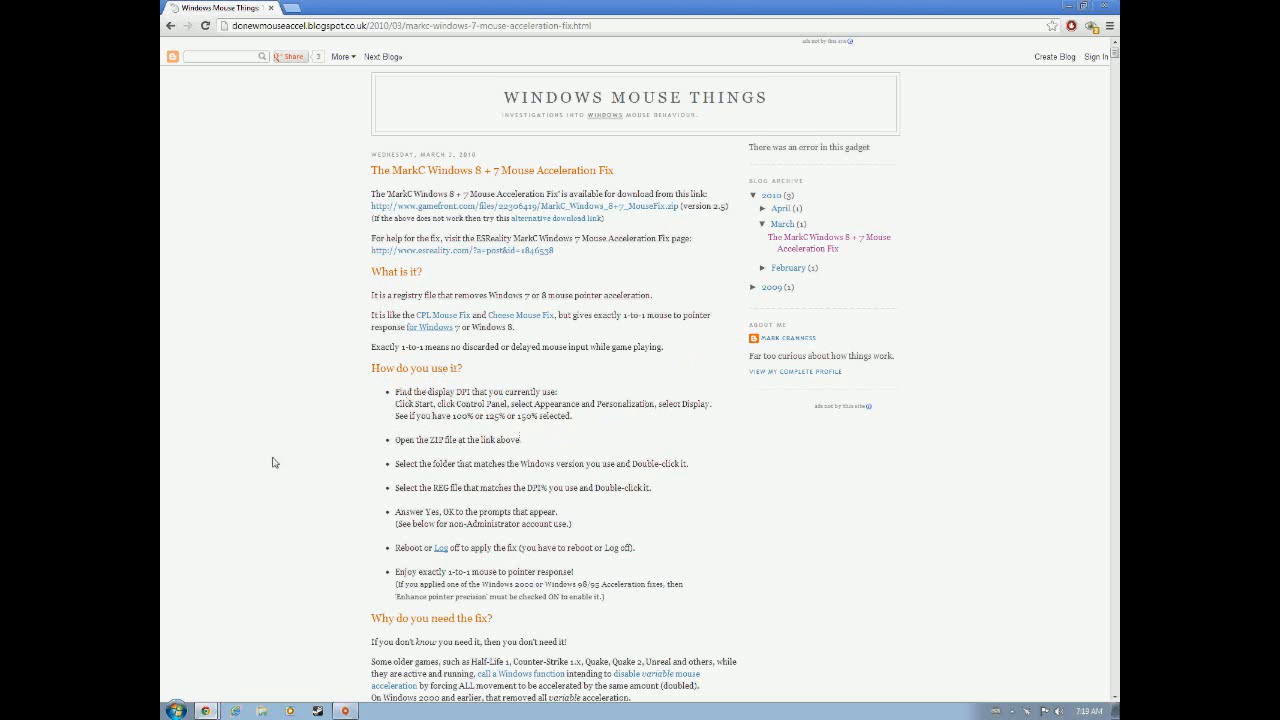
right_click(360, 438)
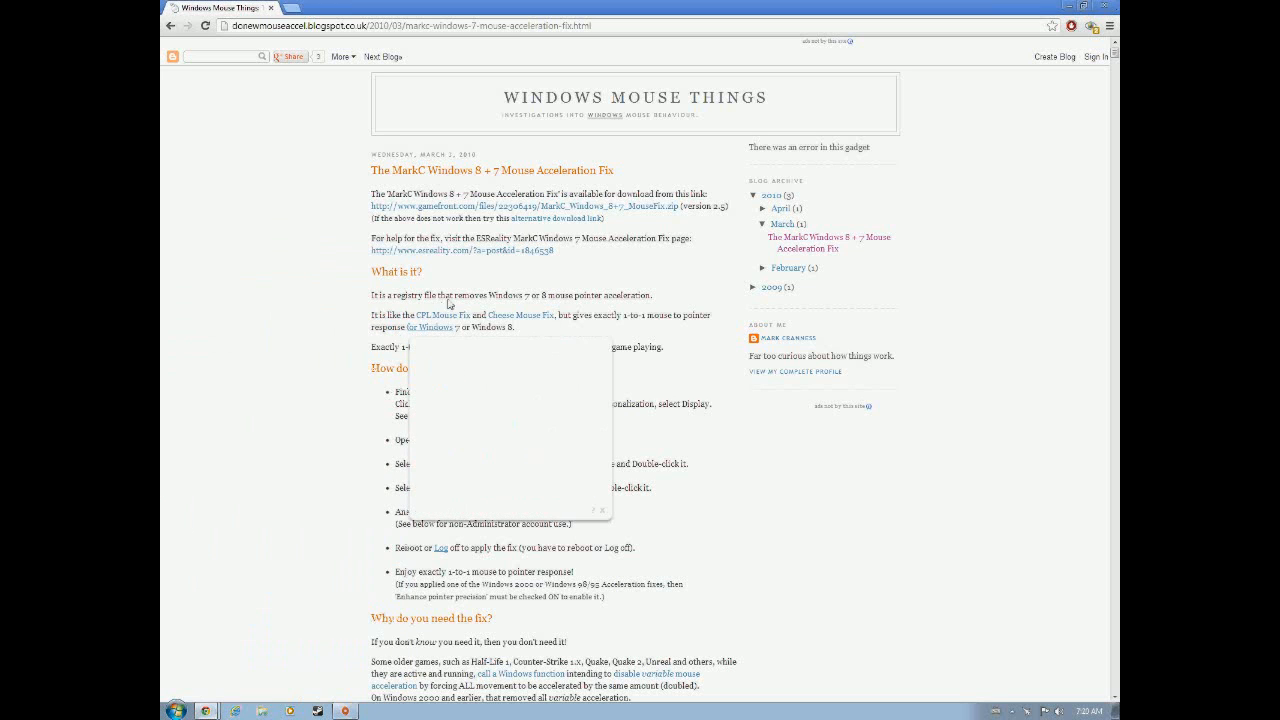
left_click(600, 510)
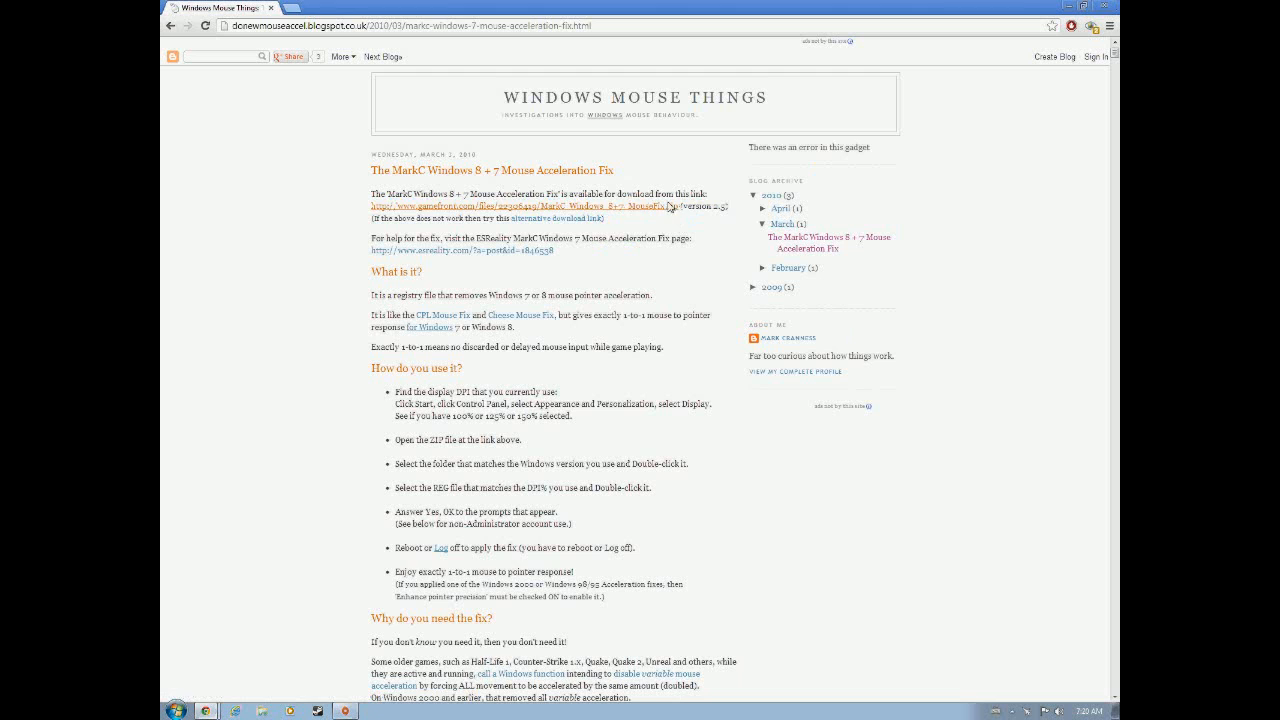
Follow the GameFront link and start downloading MarkC_Windows_8+7_MouseFix.zip.
left_click(524, 204)
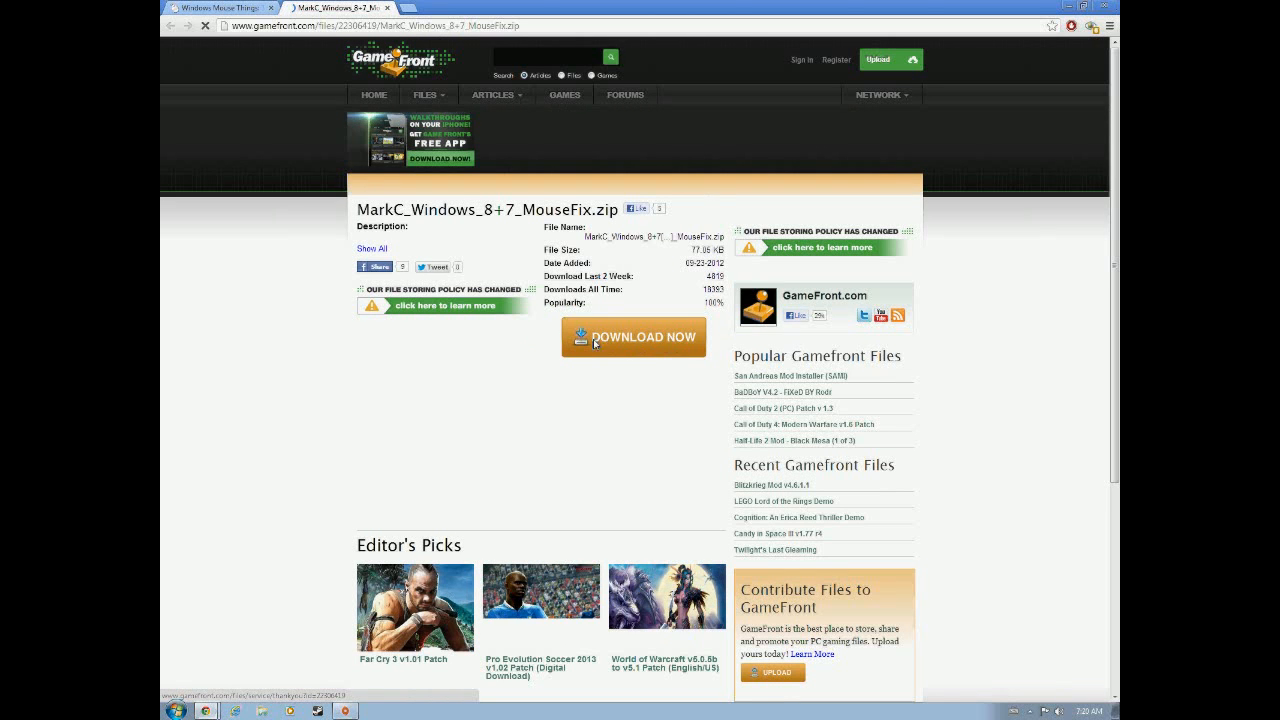
left_click(634, 336)
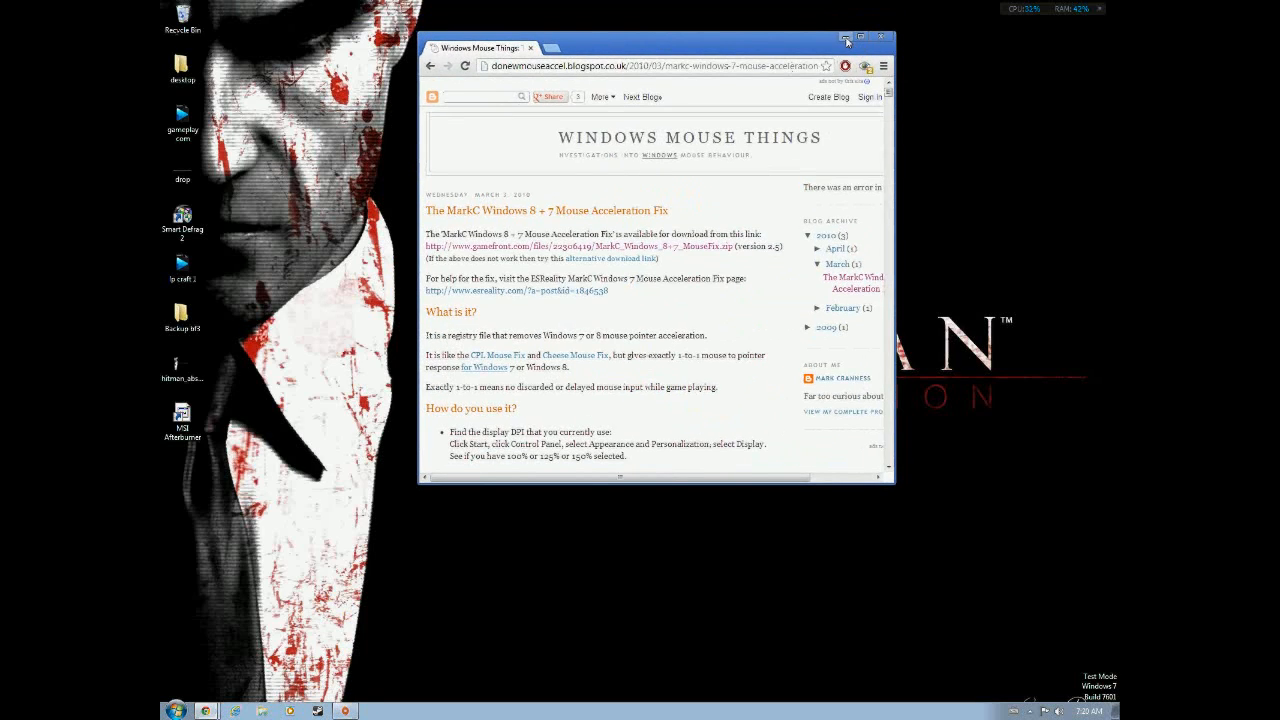
Minimize Chrome and browse into desktop > MarkC to see the fix registry files.
left_click(846, 32)
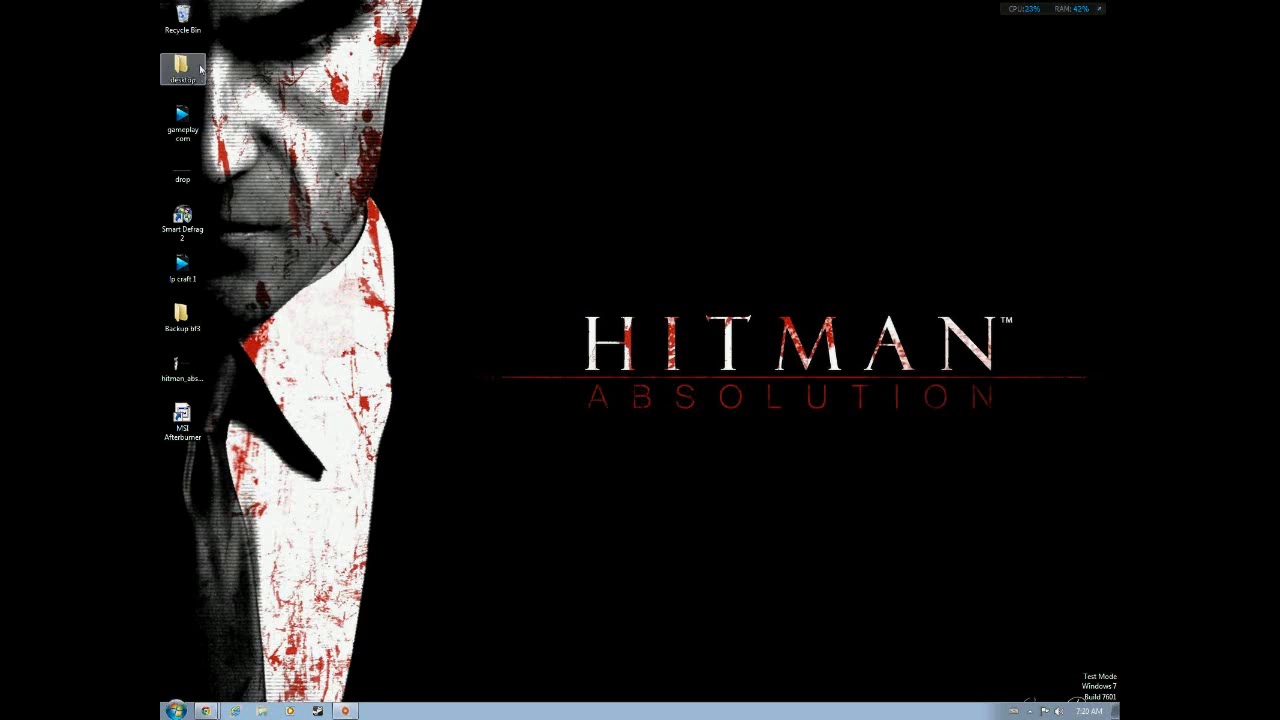
double_click(182, 68)
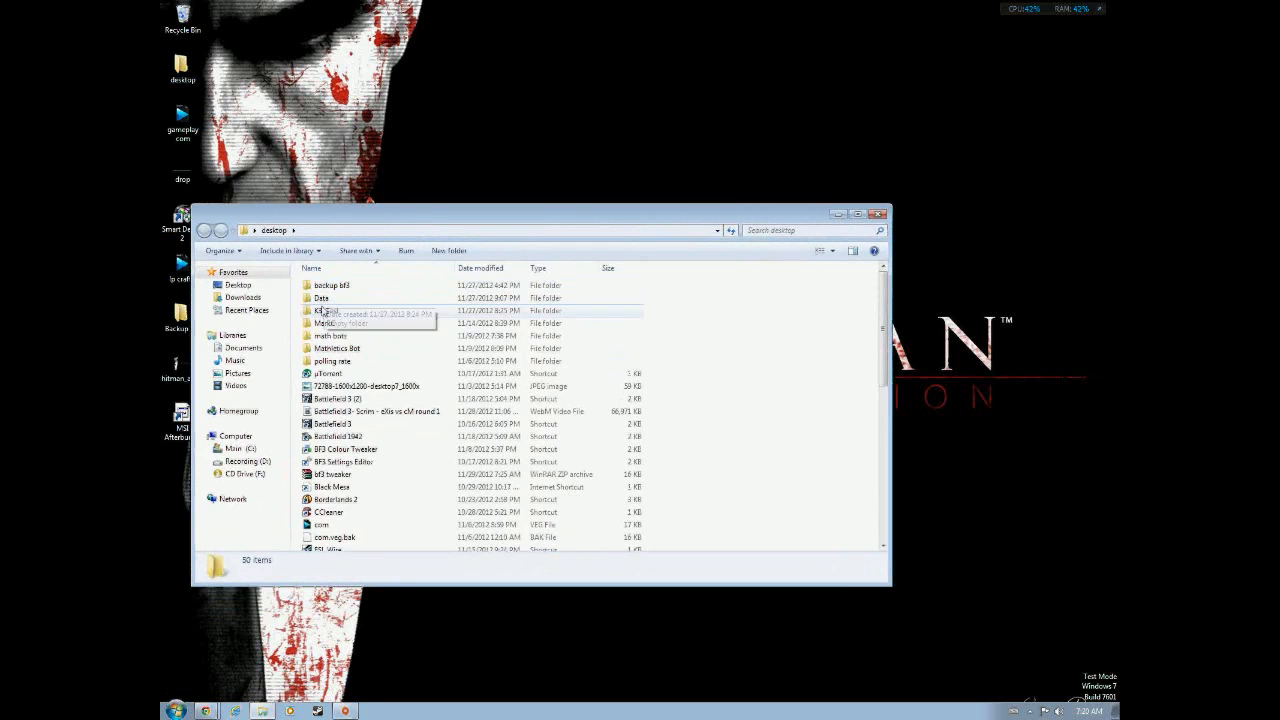
double_click(322, 310)
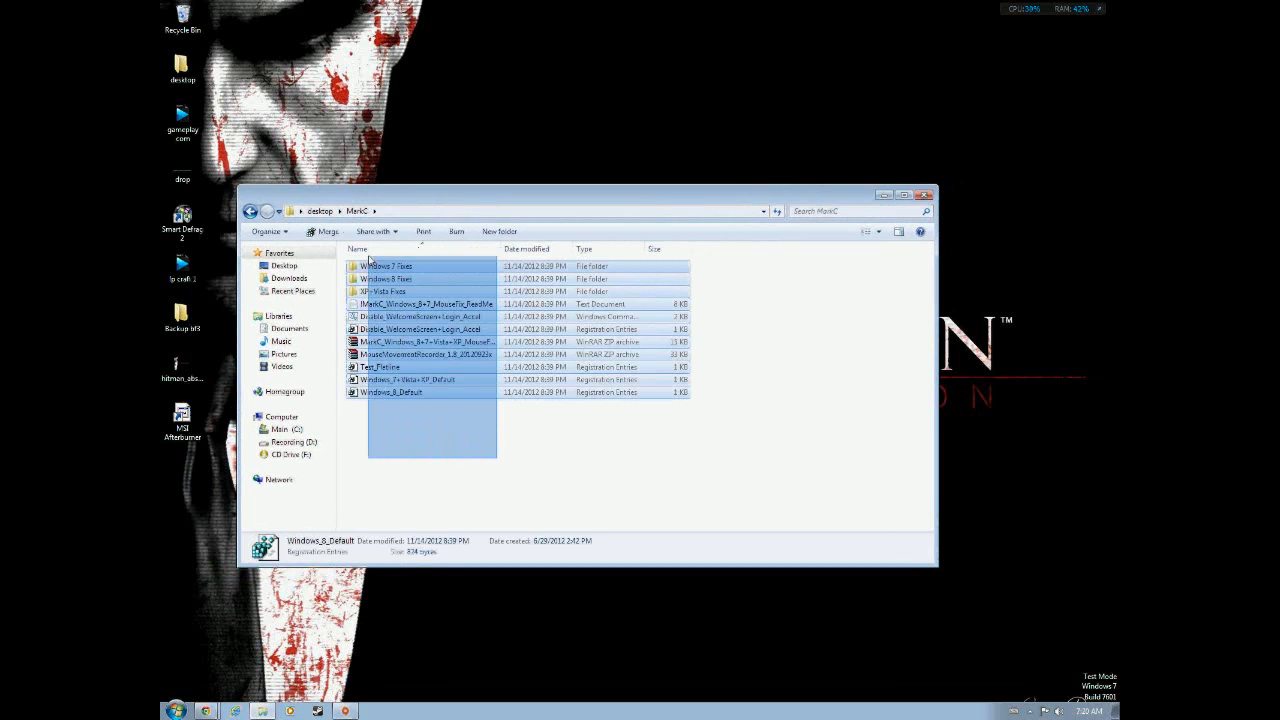
left_click(176, 710)
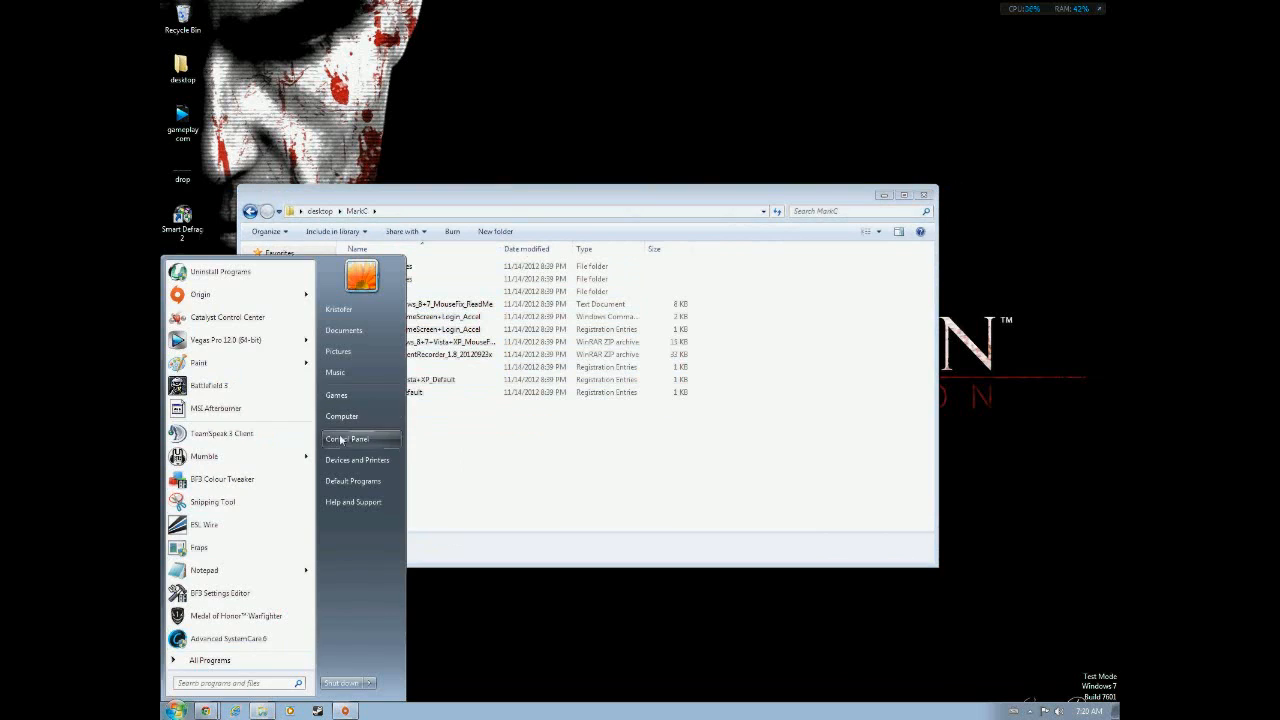
Reach Control Panel > Appearance and Personalization > Display, confirming text size Smaller – 100% (default).
left_click(348, 438)
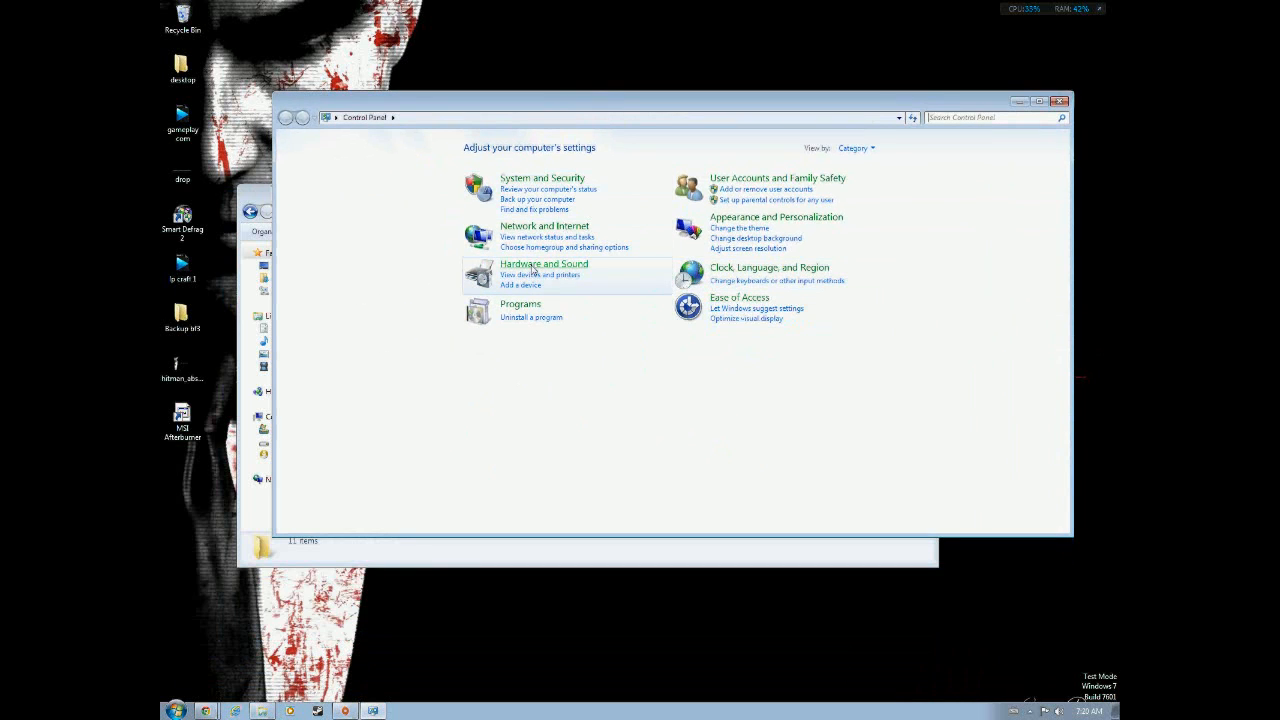
mouse_move(544, 264)
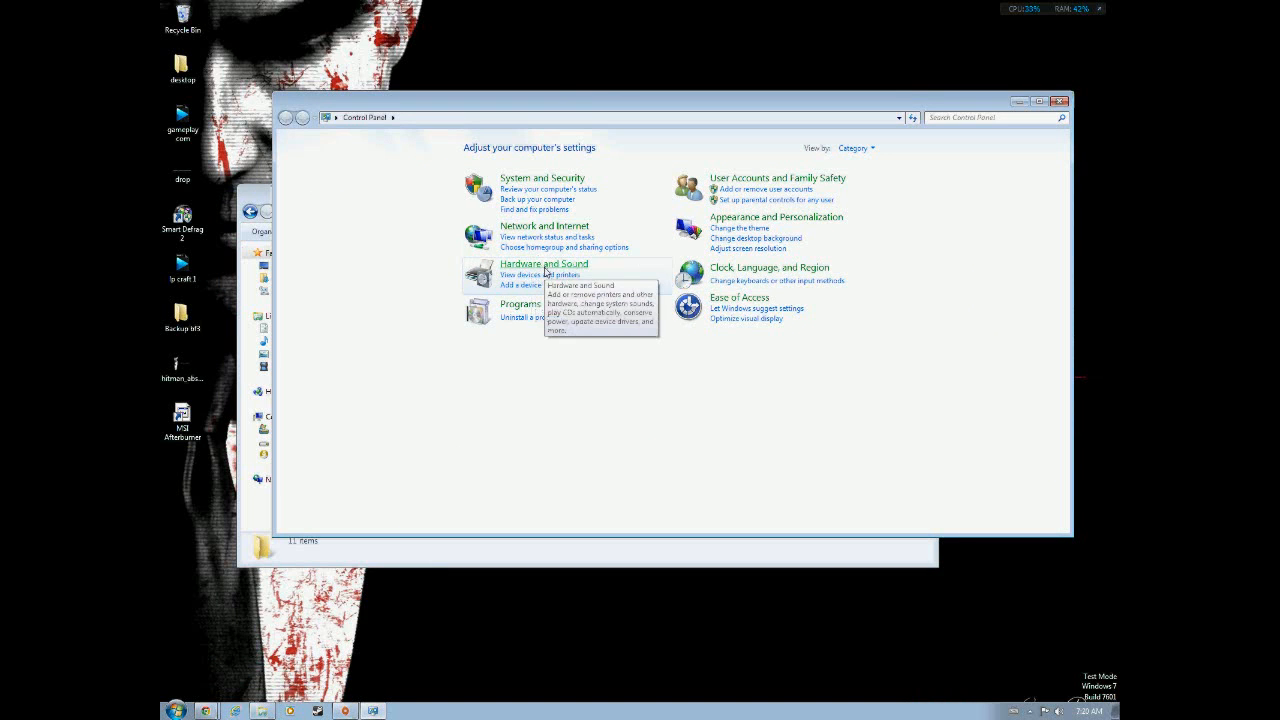
left_click(776, 216)
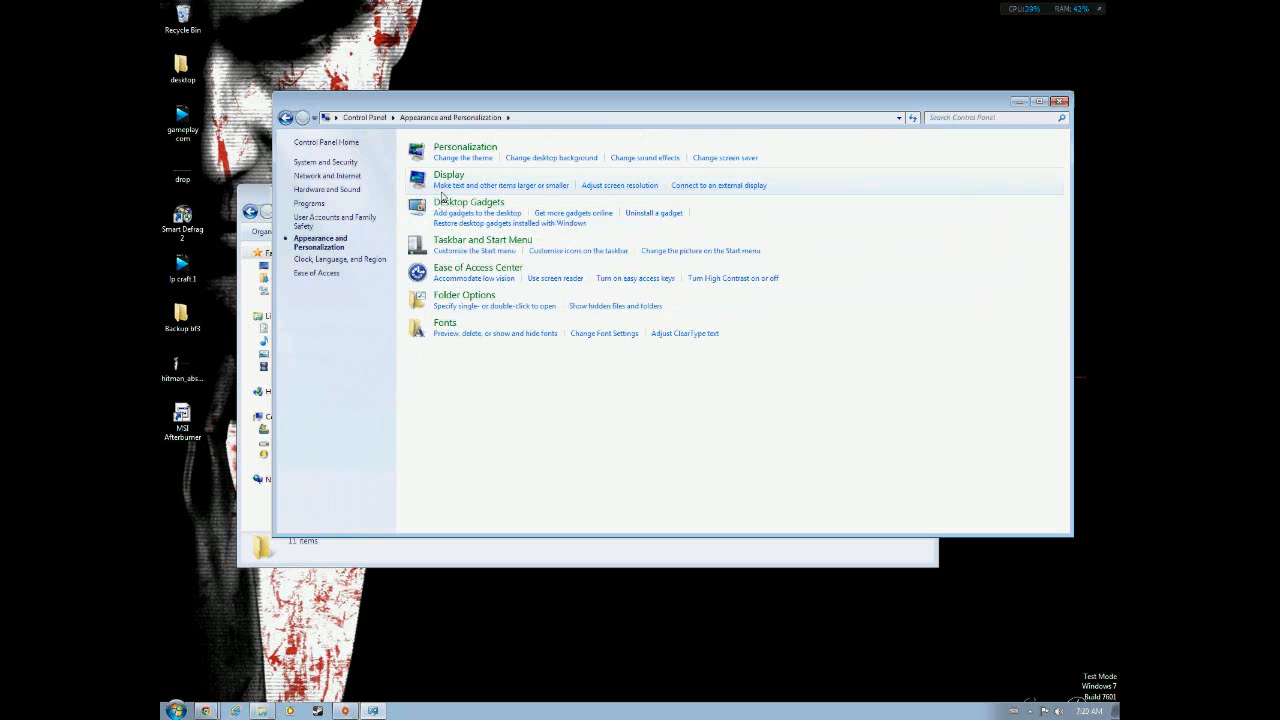
left_click(448, 174)
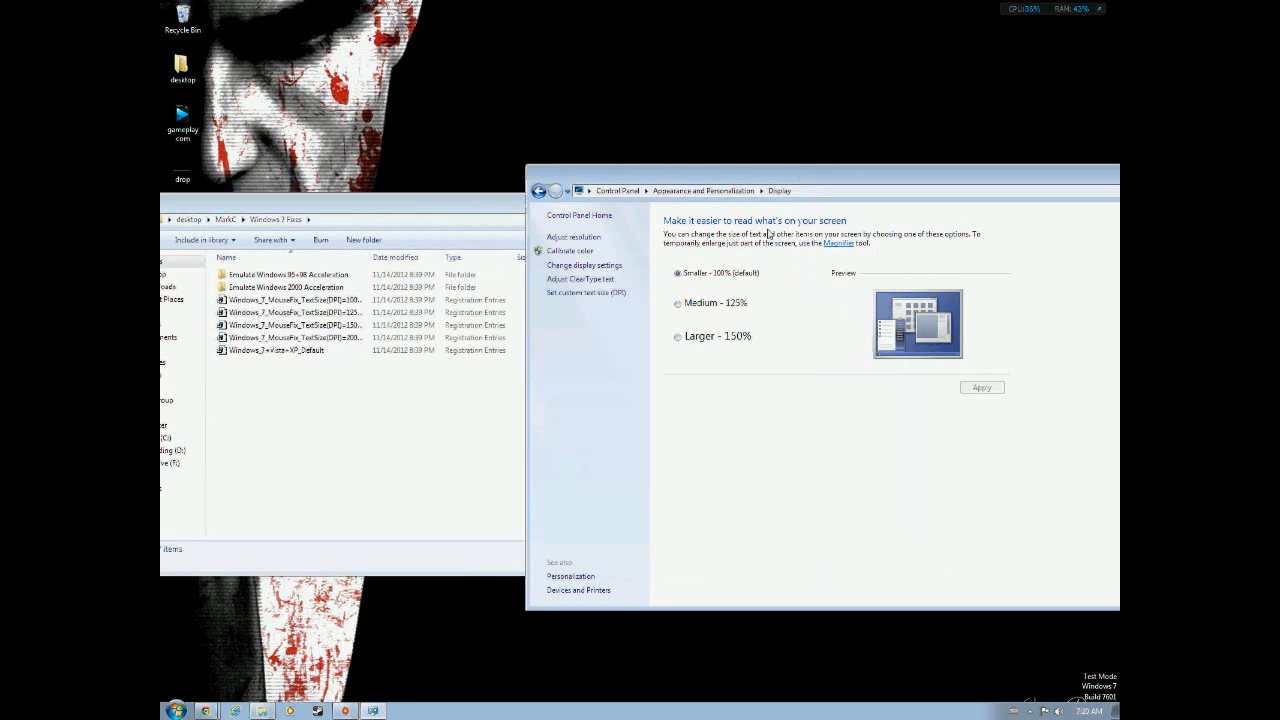
left_click(290, 312)
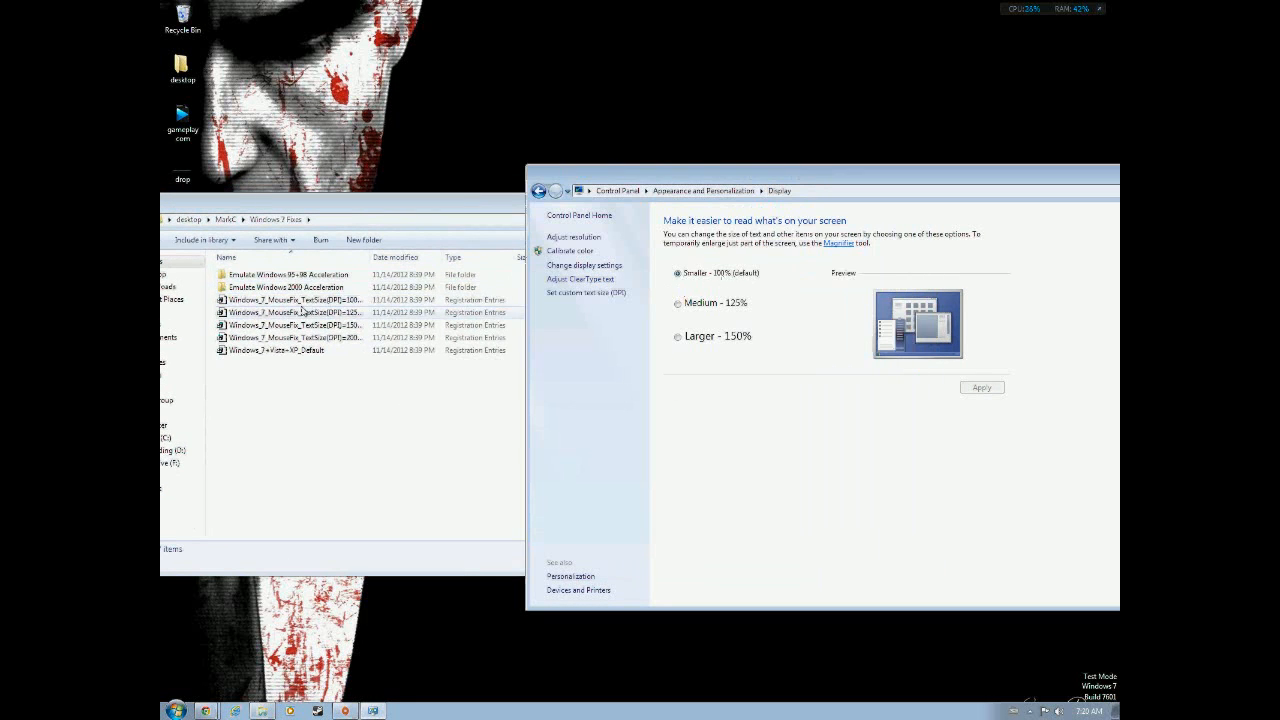
left_click(290, 300)
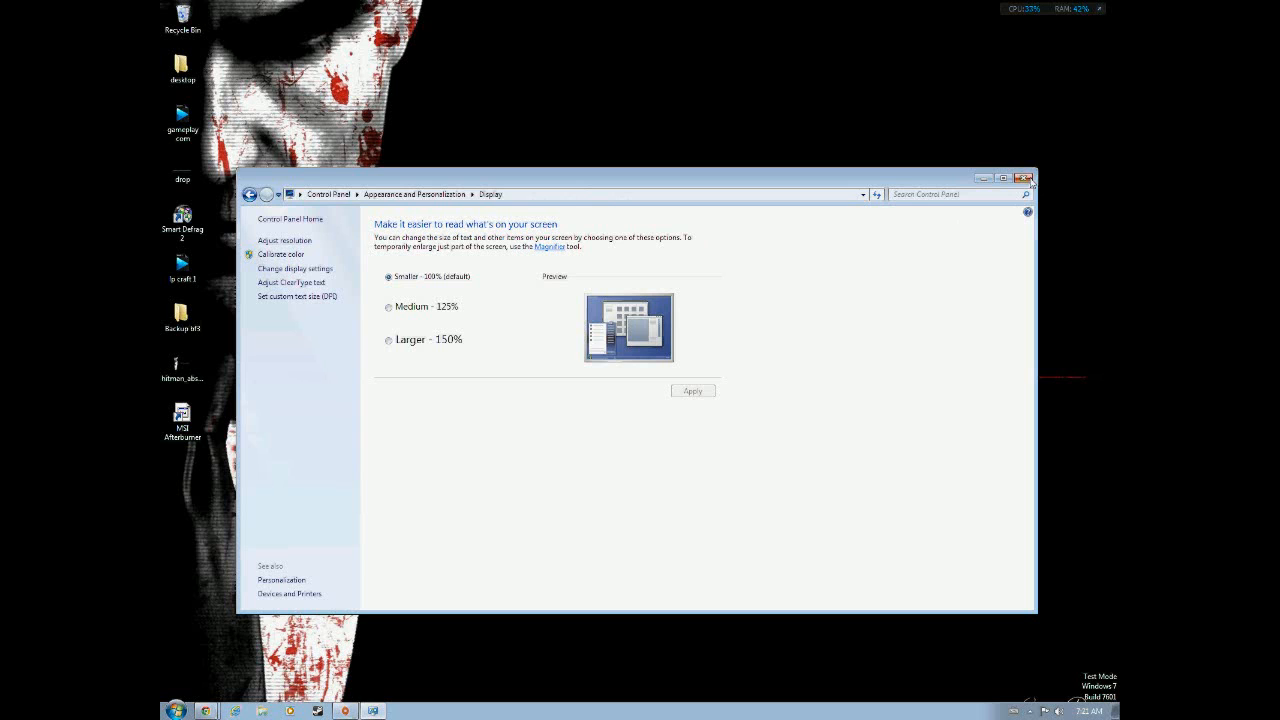
Find Mouse Properties via Start search 'mouse', leave middle speed with precision off, and close it.
left_click(176, 710)
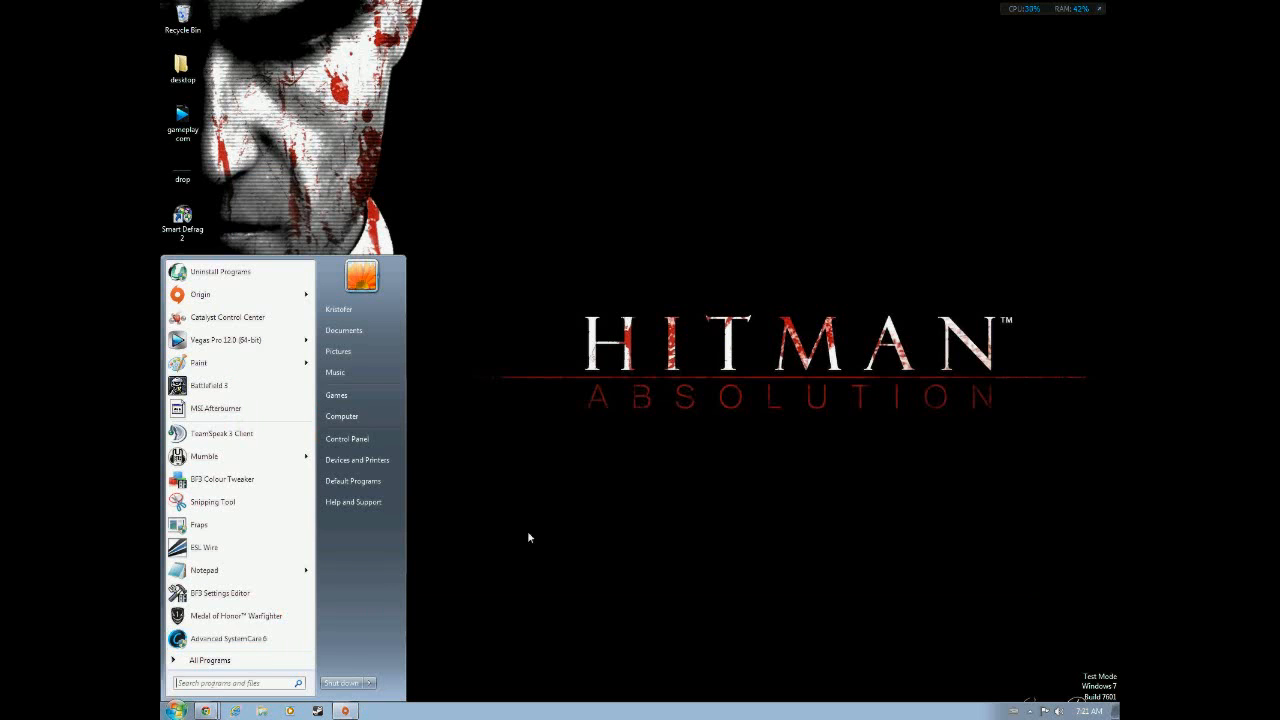
type("mouse")
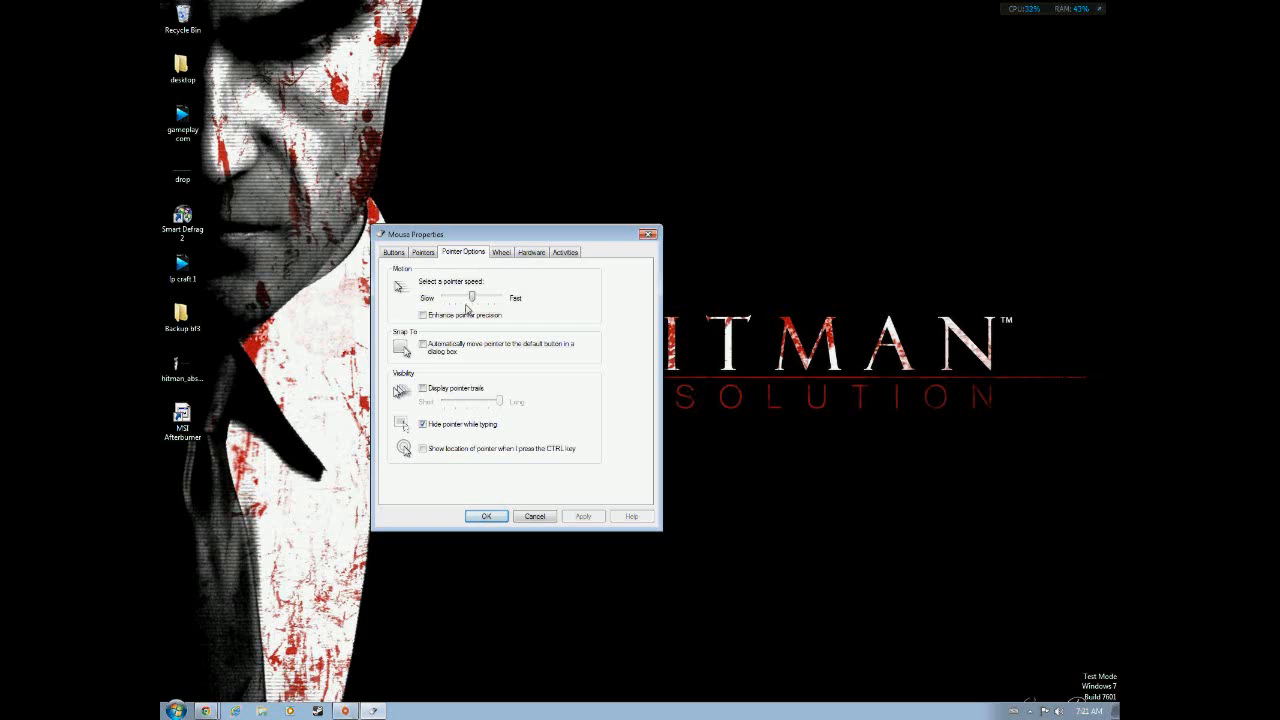
mouse_move(482, 458)
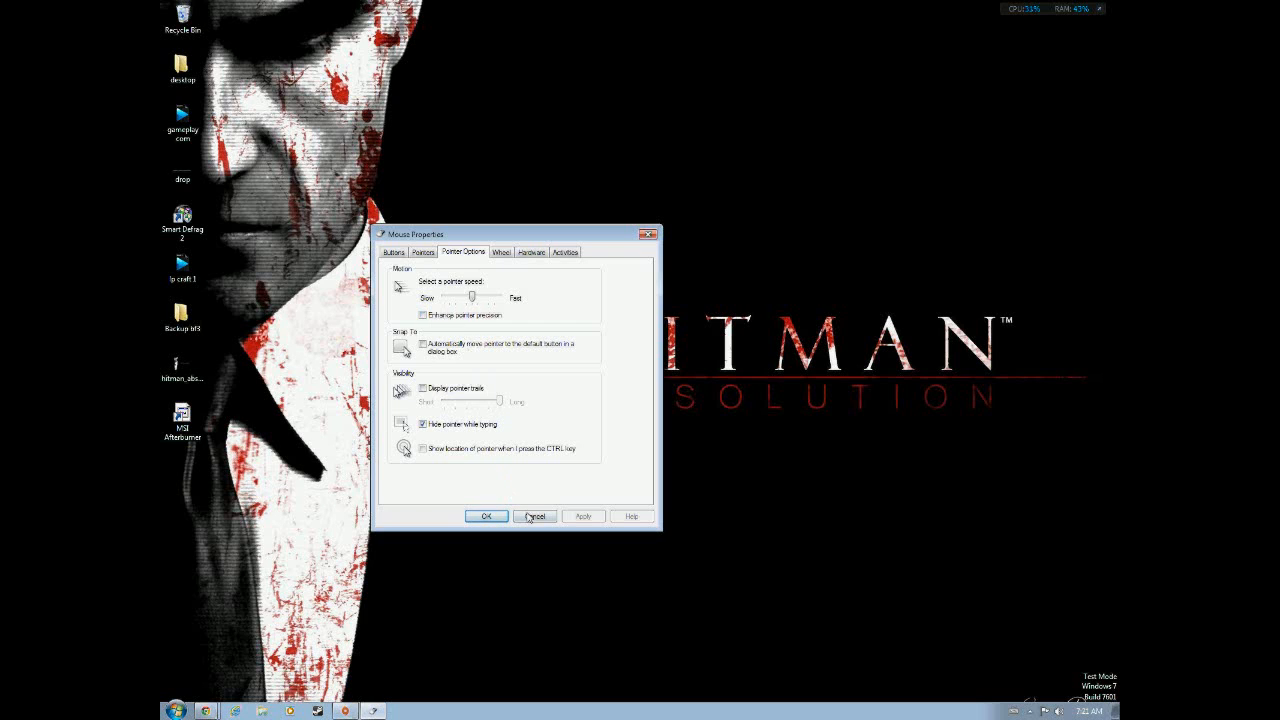
left_click(536, 516)
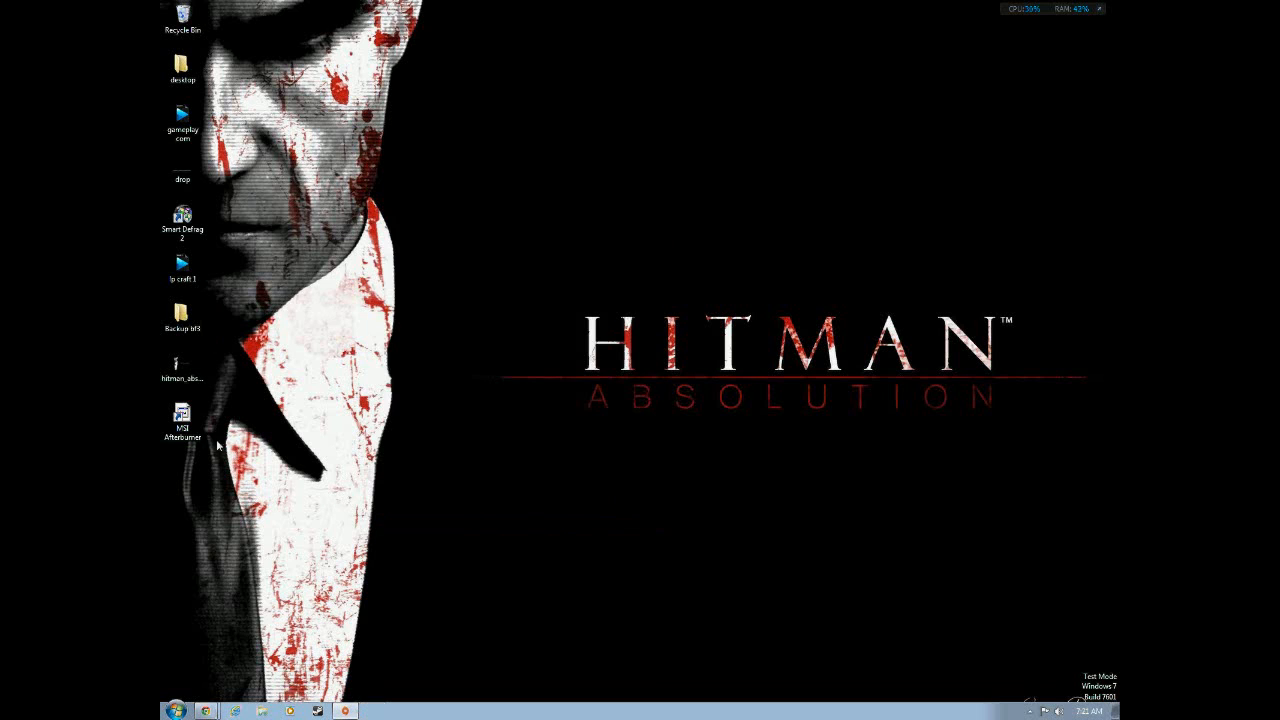